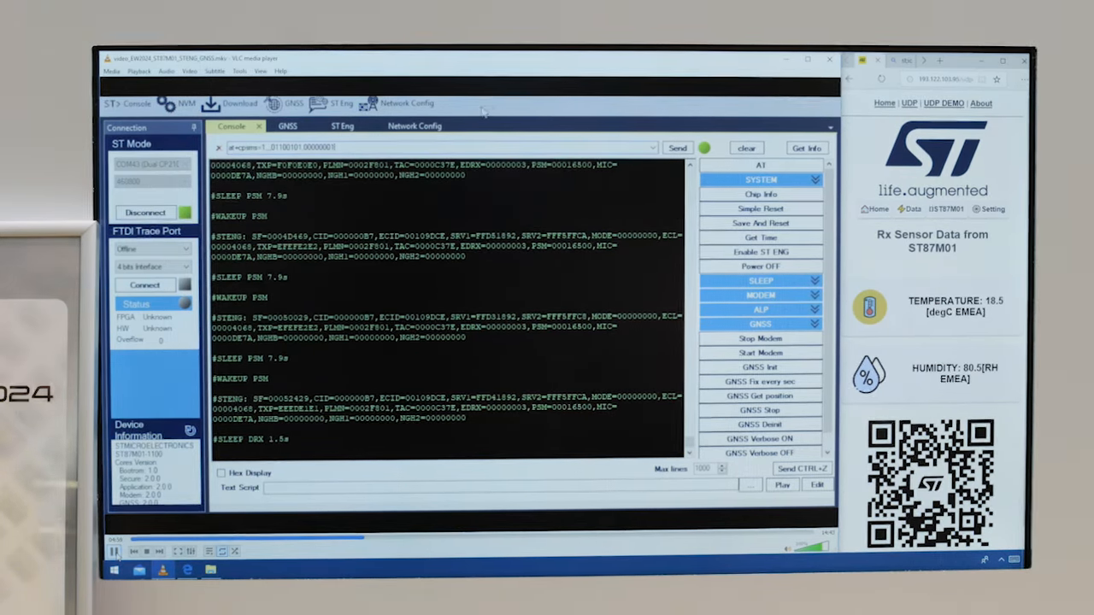
Show the Network Config view with France's operators and their Band 1 and 3 allocations
{"action": "left_click", "coordinate": [413, 127]}
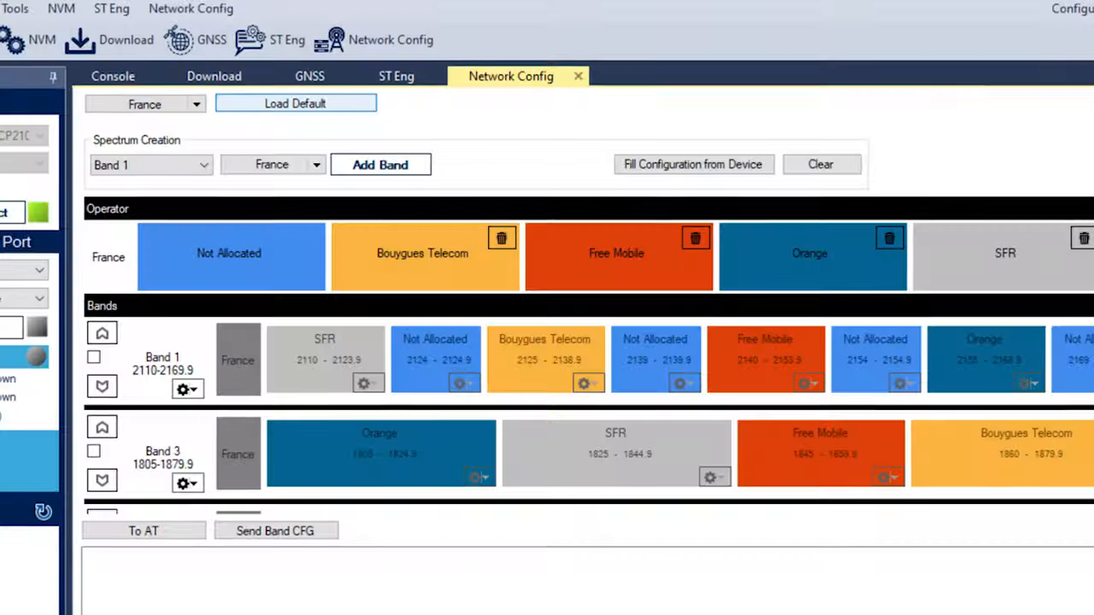